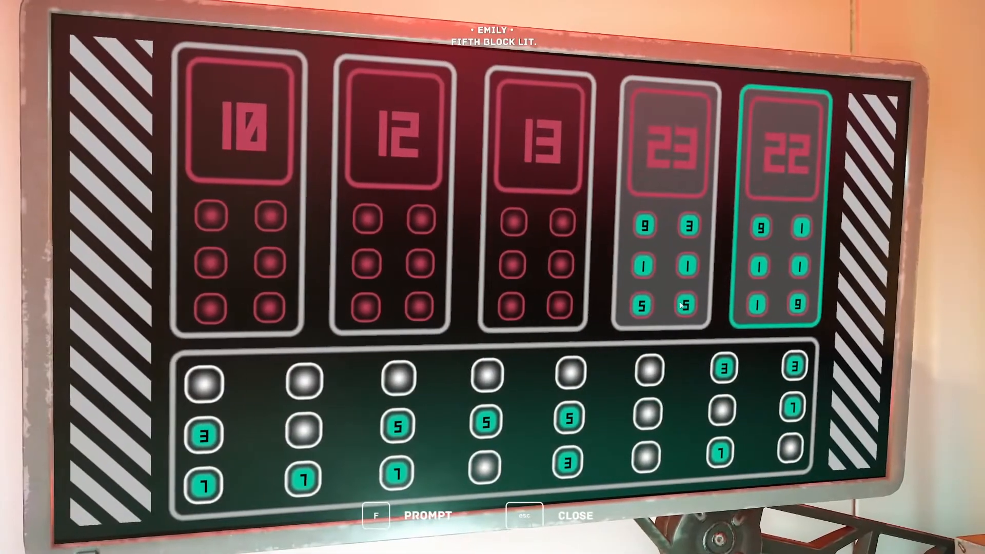
# Step: Exit the number-block puzzle with Esc, back to the grassy yard by the brick buildings
pyautogui.press('esc')
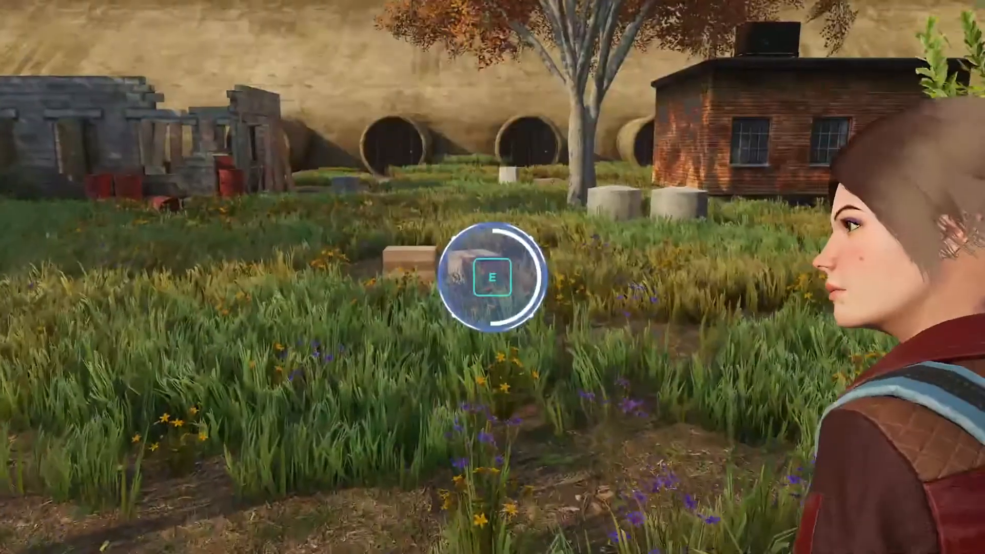